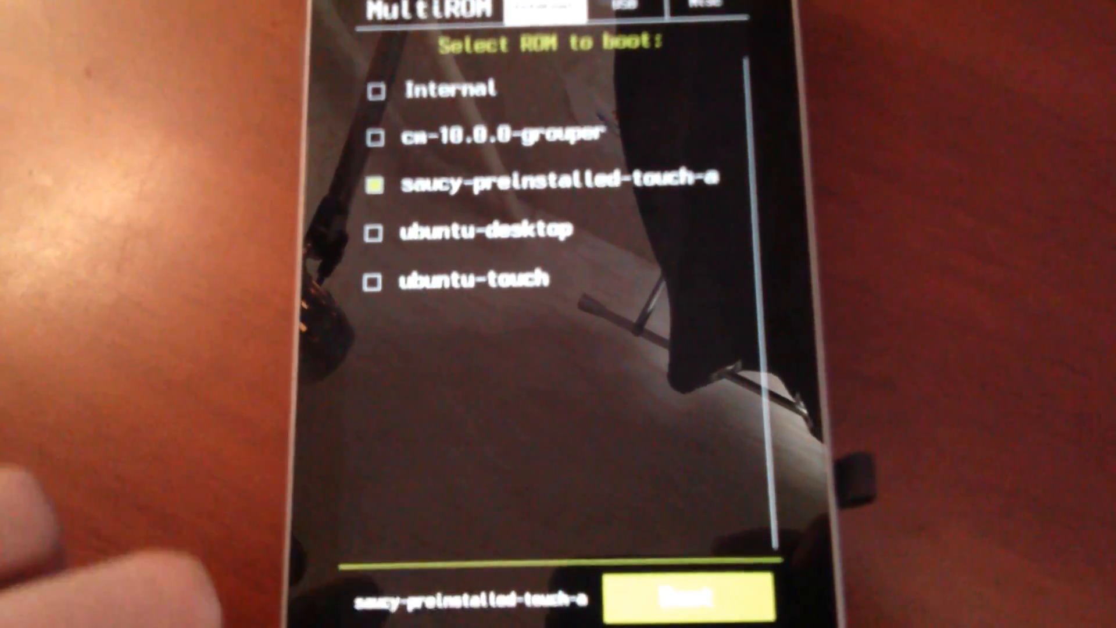
# Step: Boot saucy-preinstalled-touch-a from the MultiROM menu to reach the Home screen
pyautogui.click(691, 597)
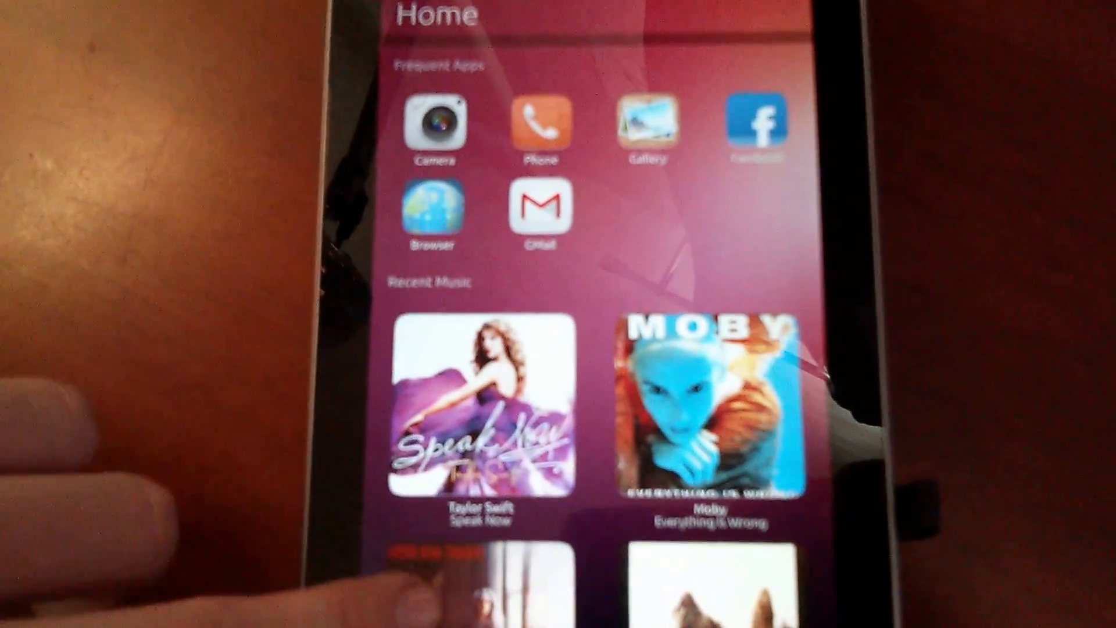
# Step: Browse the File Manager Home folder, view its hidden-files and sorting options, then dismiss them
pyautogui.scroll(-3)
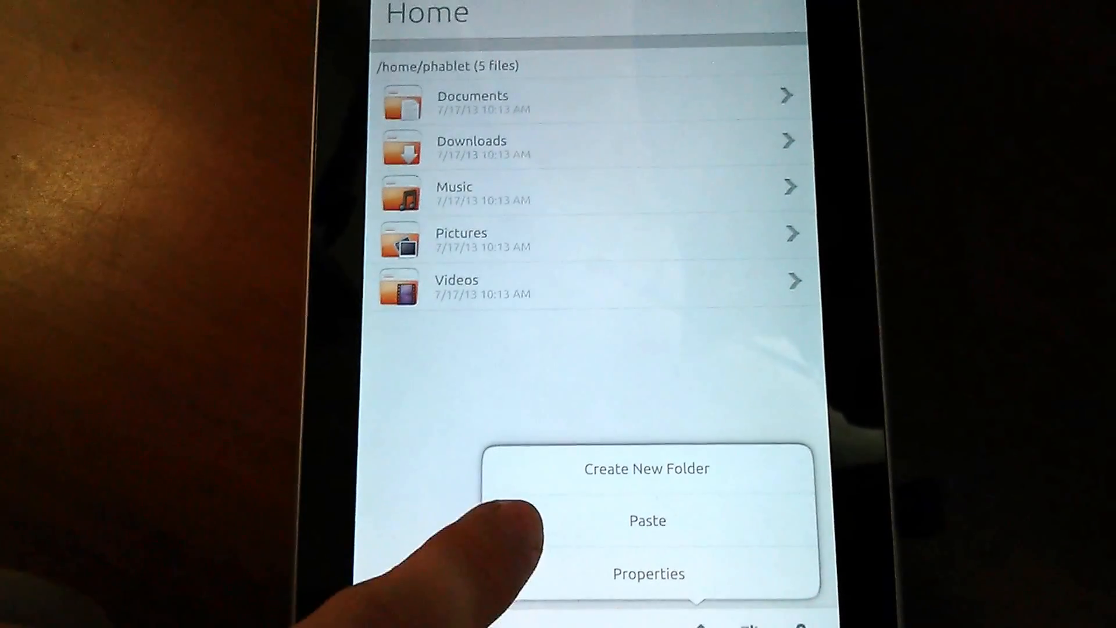
pyautogui.click(649, 573)
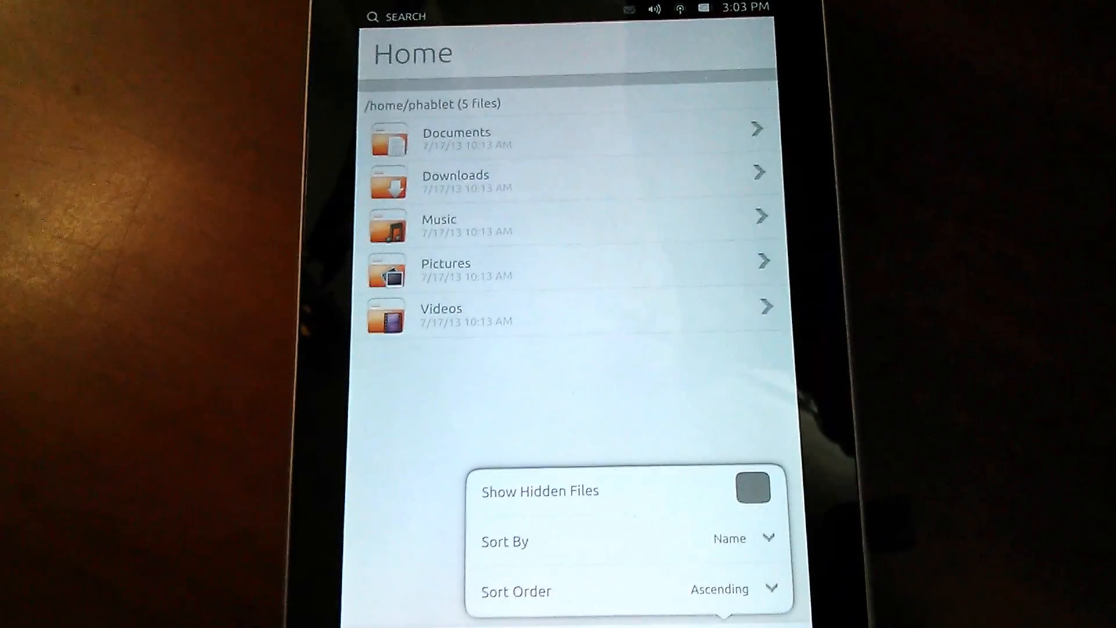
pyautogui.click(753, 490)
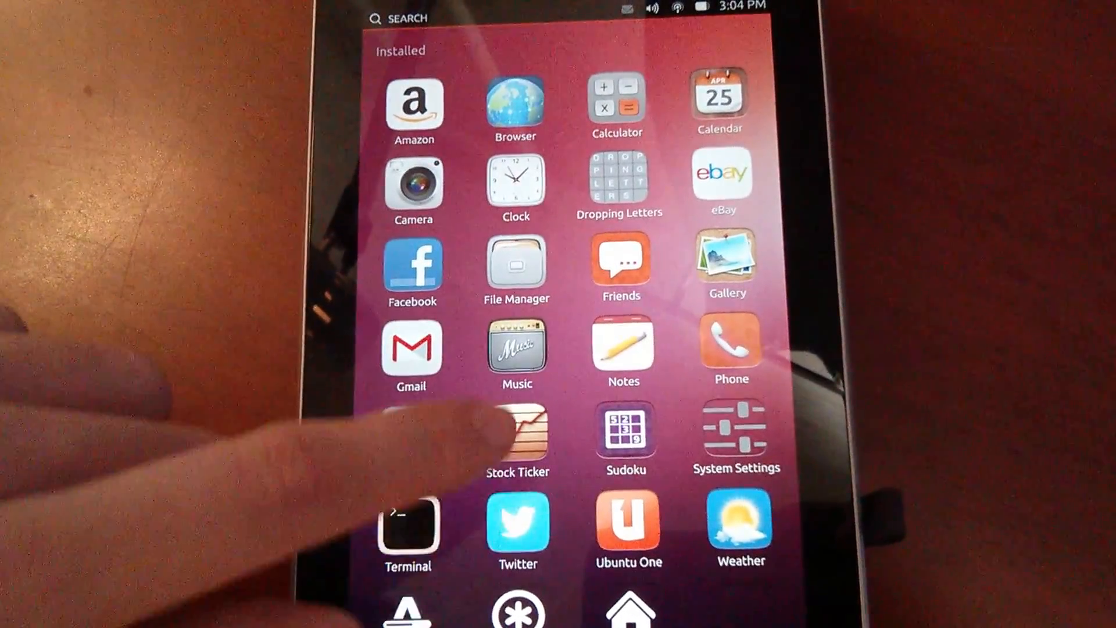
pyautogui.click(516, 432)
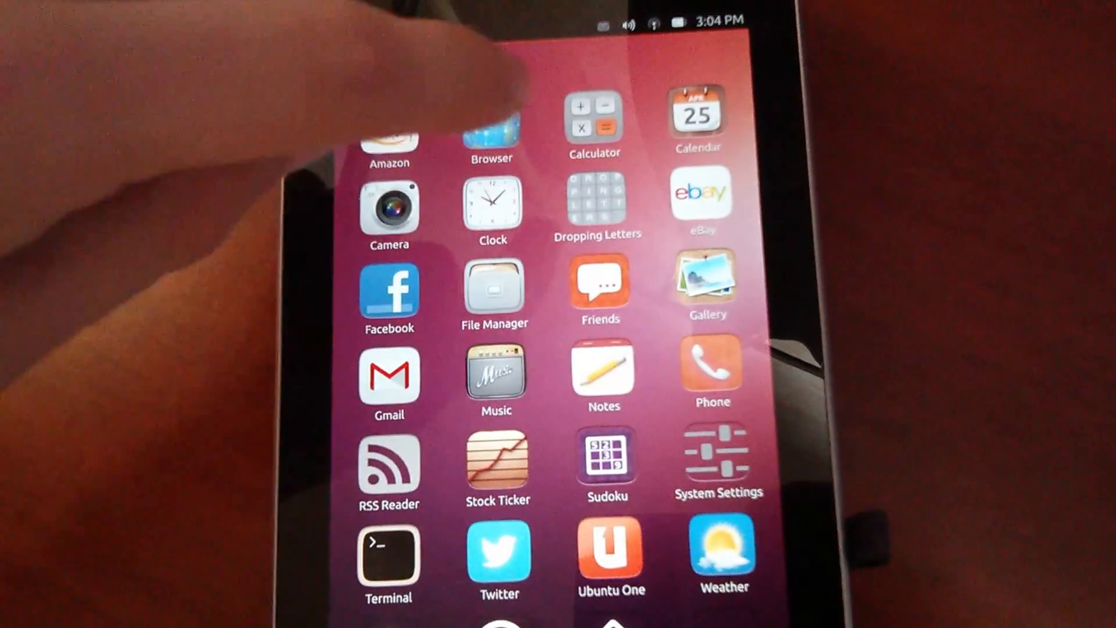
pyautogui.click(597, 206)
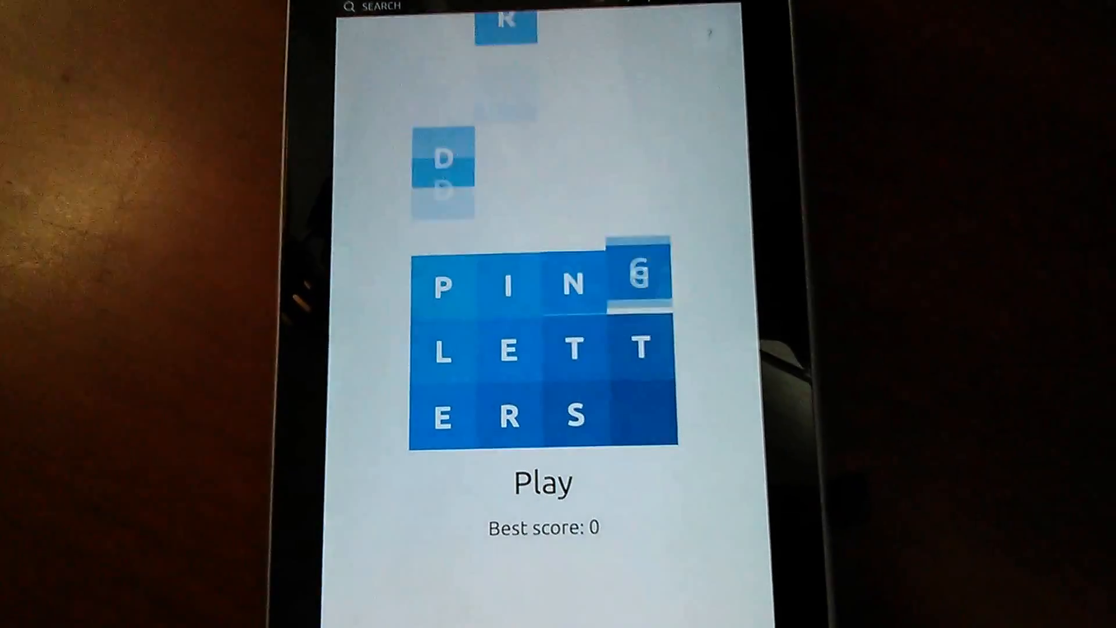
pyautogui.click(544, 483)
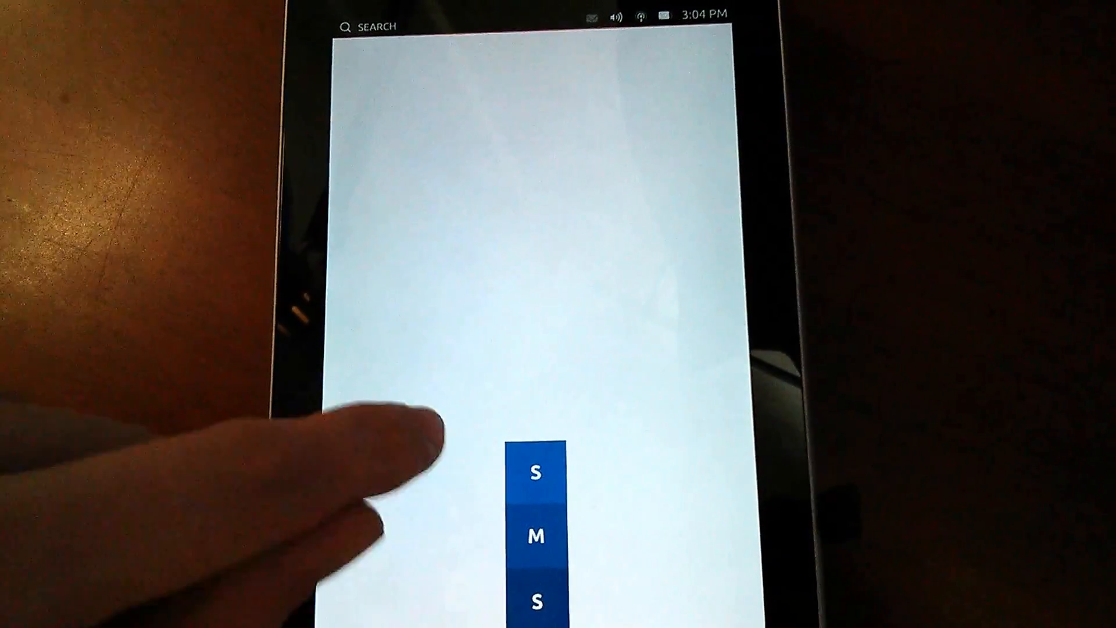
pyautogui.click(536, 473)
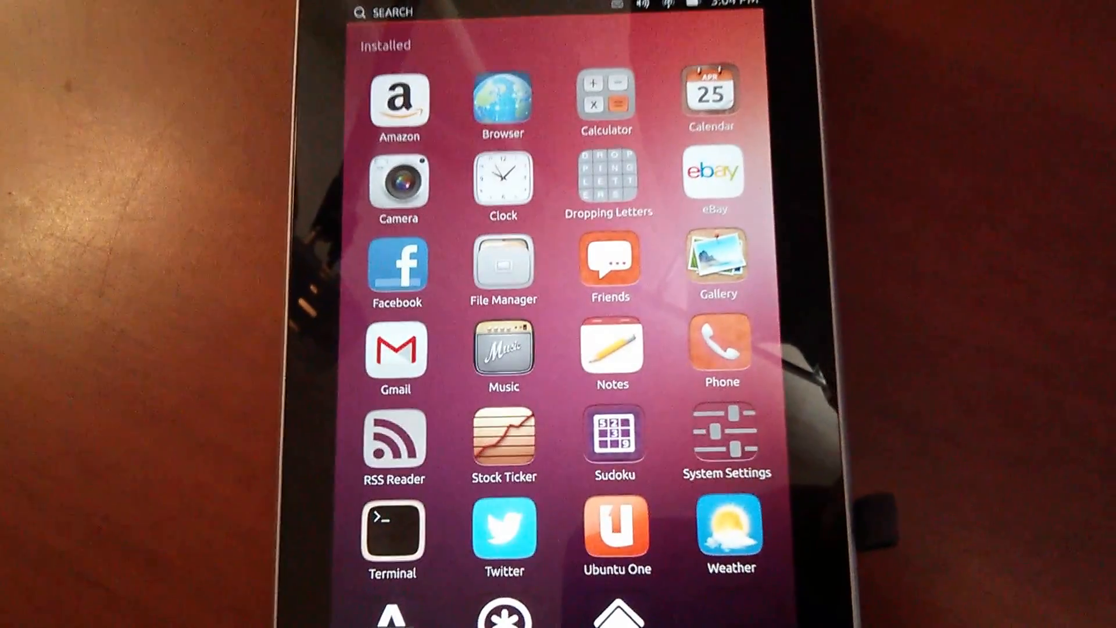
# Step: Launch Sudoku and cancel the number picker on a cell
pyautogui.click(611, 436)
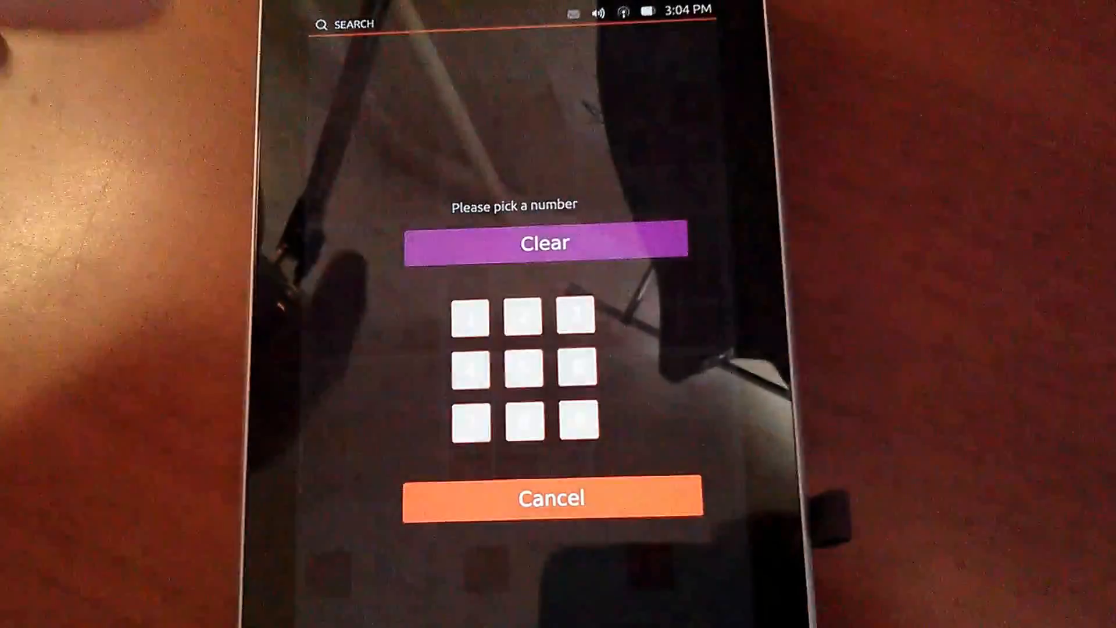
pyautogui.click(555, 496)
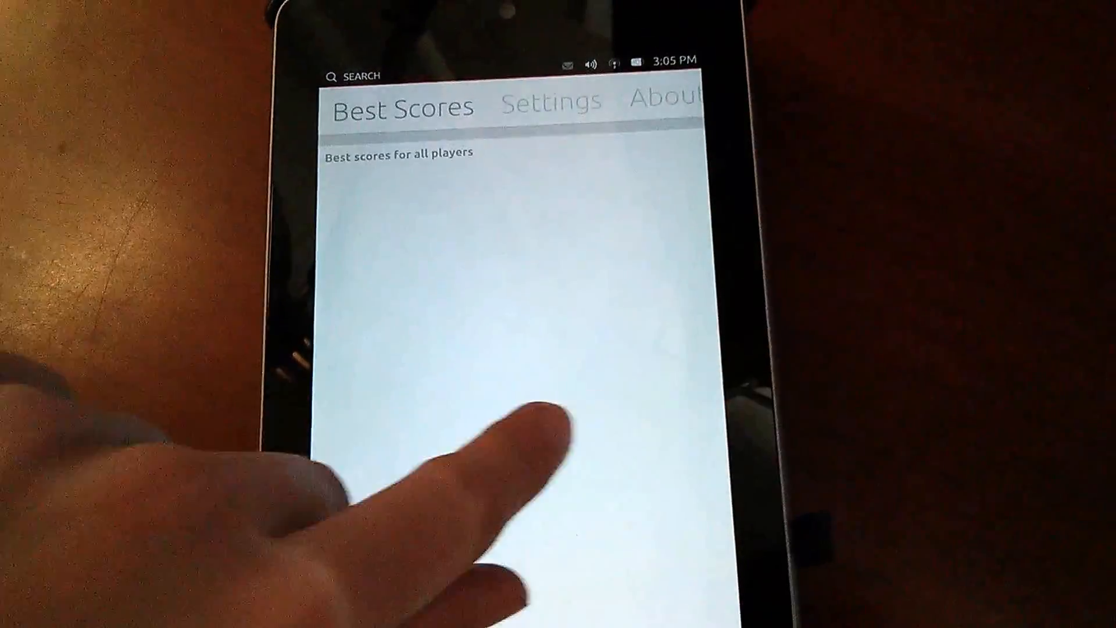
# Step: Open the Engadget feed's UK driverless cars article in RSS Reader, then swipe away
pyautogui.click(551, 101)
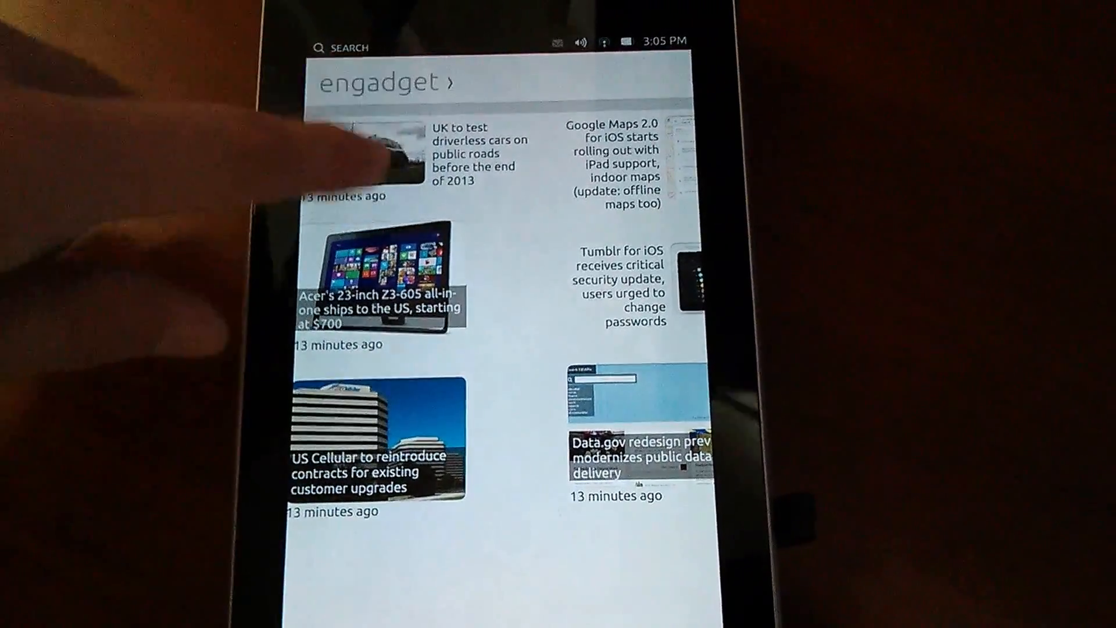
pyautogui.click(391, 153)
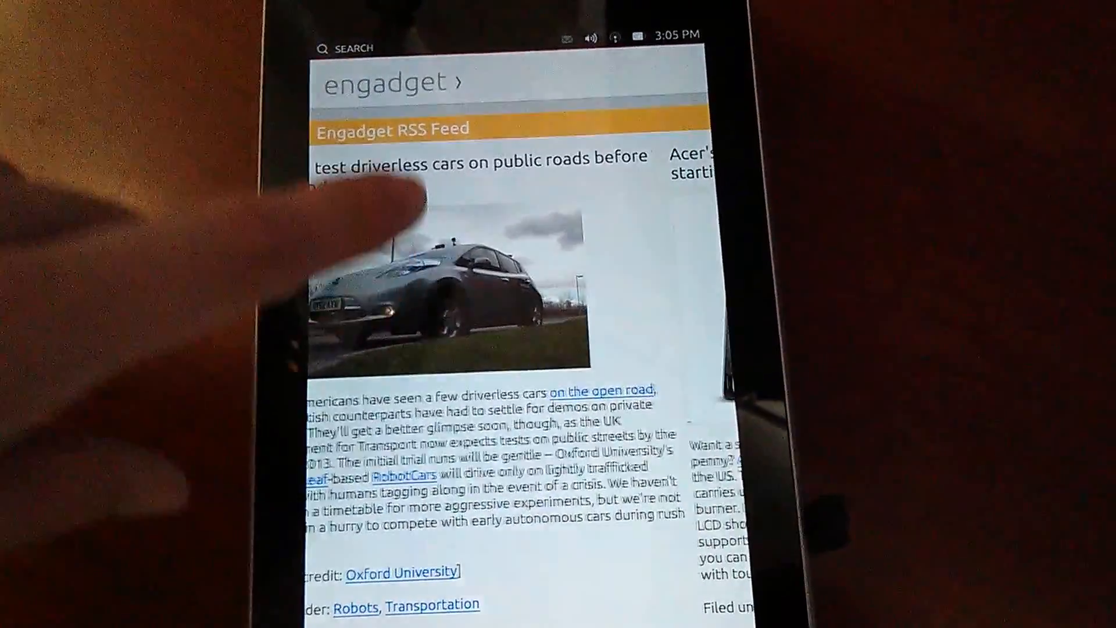
pyautogui.hscroll(-3)
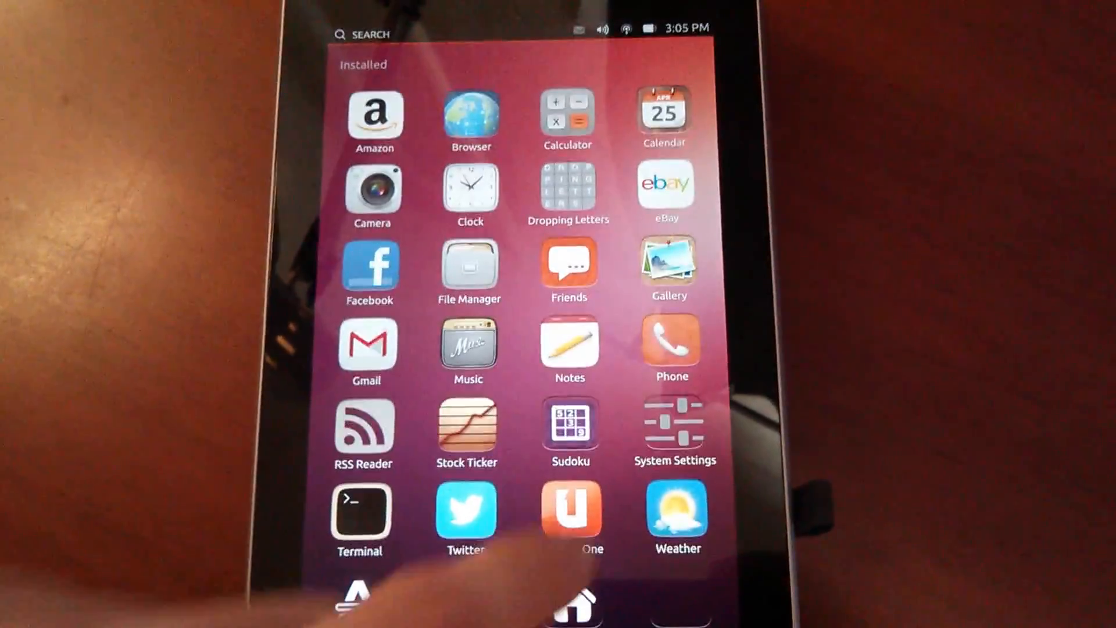
# Step: Launch System Settings from the Apps launcher
pyautogui.click(674, 426)
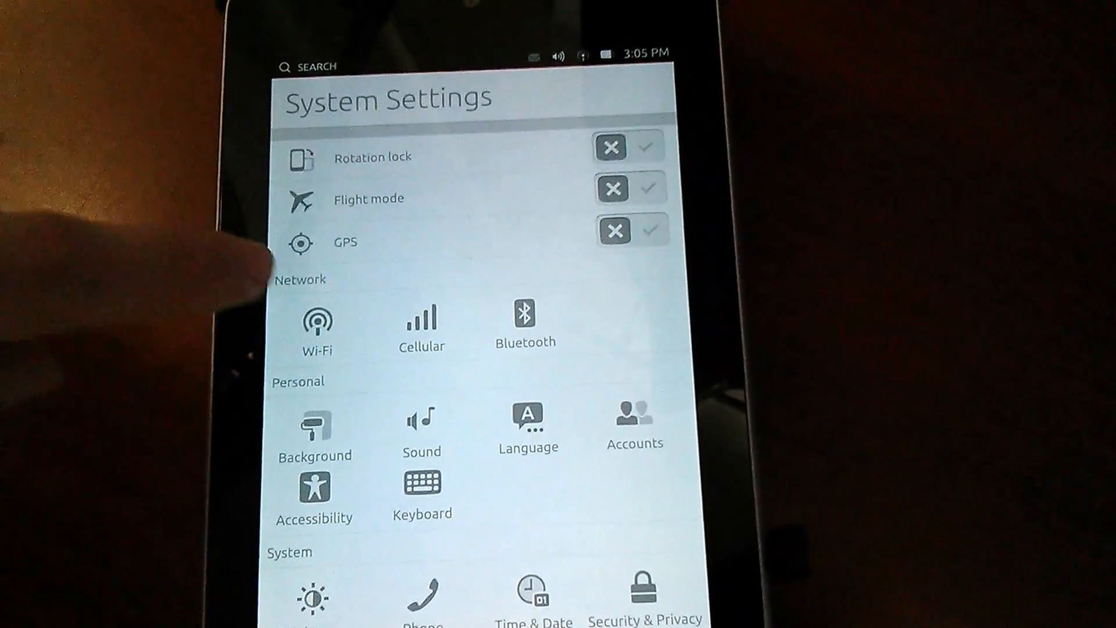
pyautogui.click(421, 327)
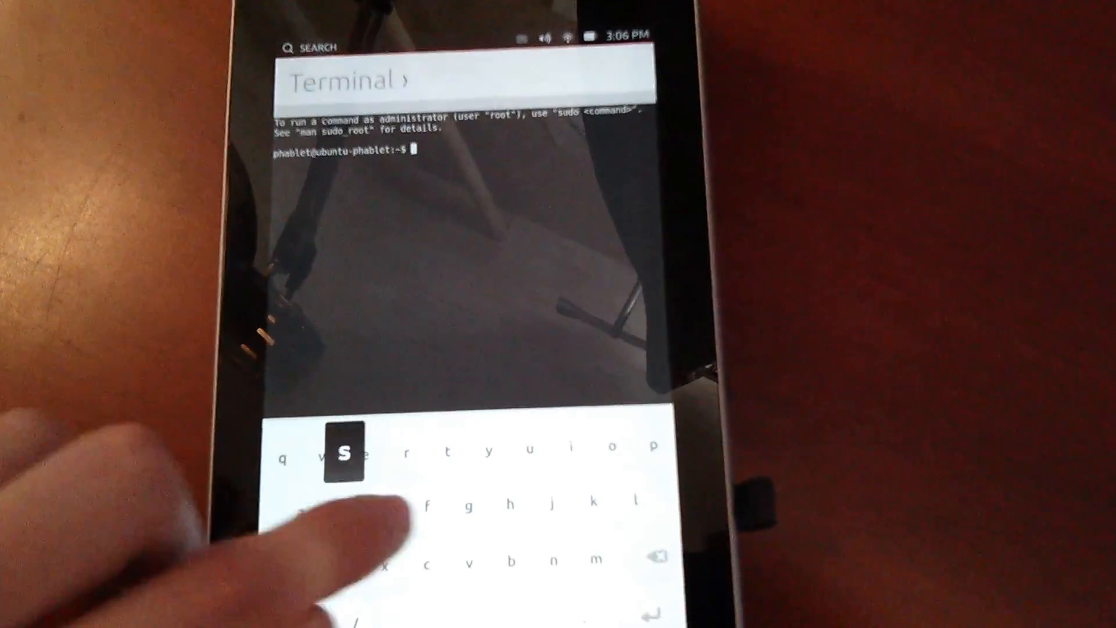
# Step: Type 'shut' at the Terminal prompt
pyautogui.write('shut')
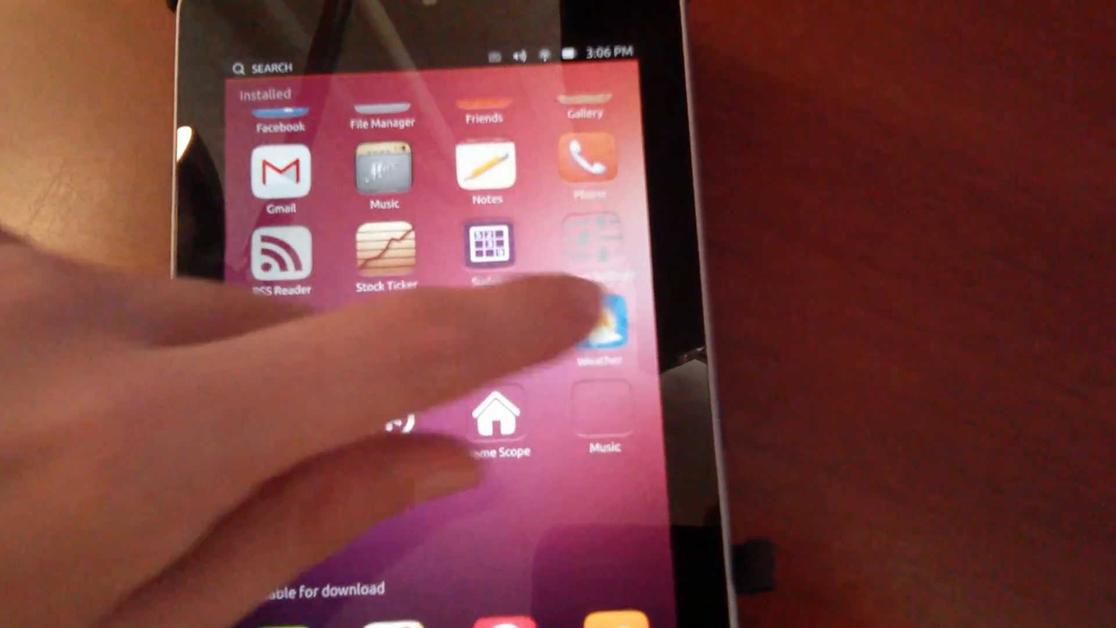
# Step: Launch the Weather app from the Apps launcher
pyautogui.click(604, 321)
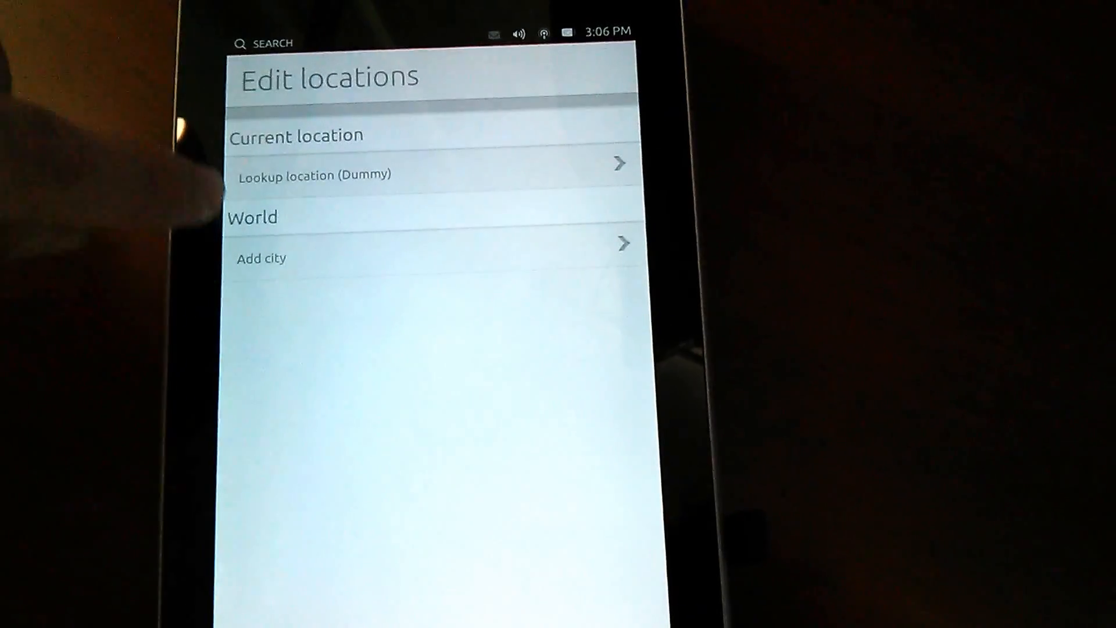
# Step: Add a city by searching 'moscow' and picking a Moscow match
pyautogui.click(261, 258)
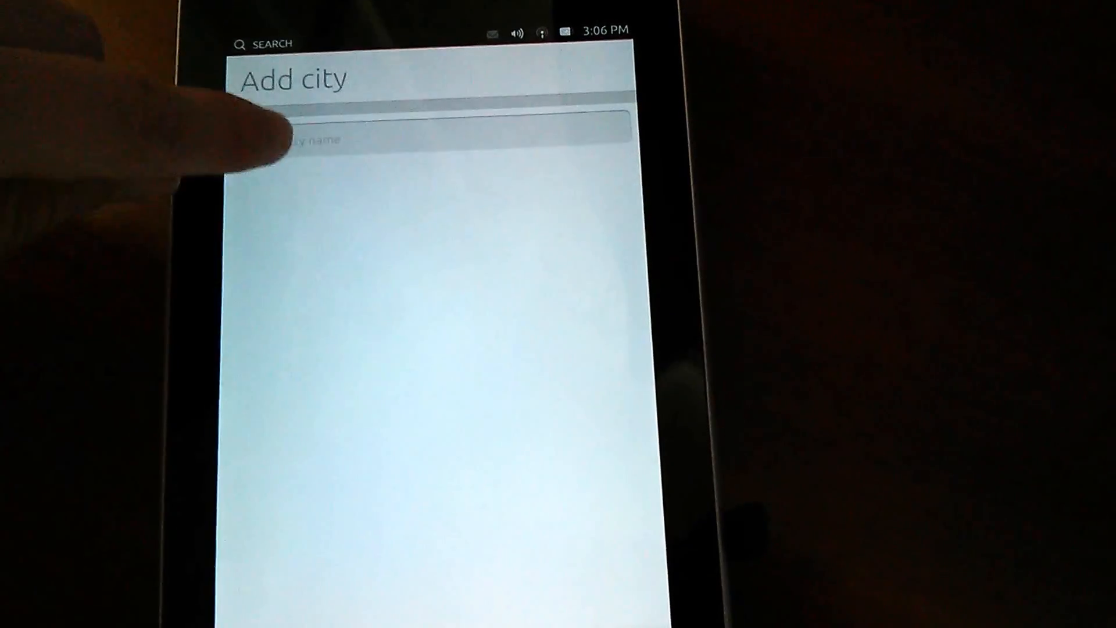
pyautogui.click(428, 139)
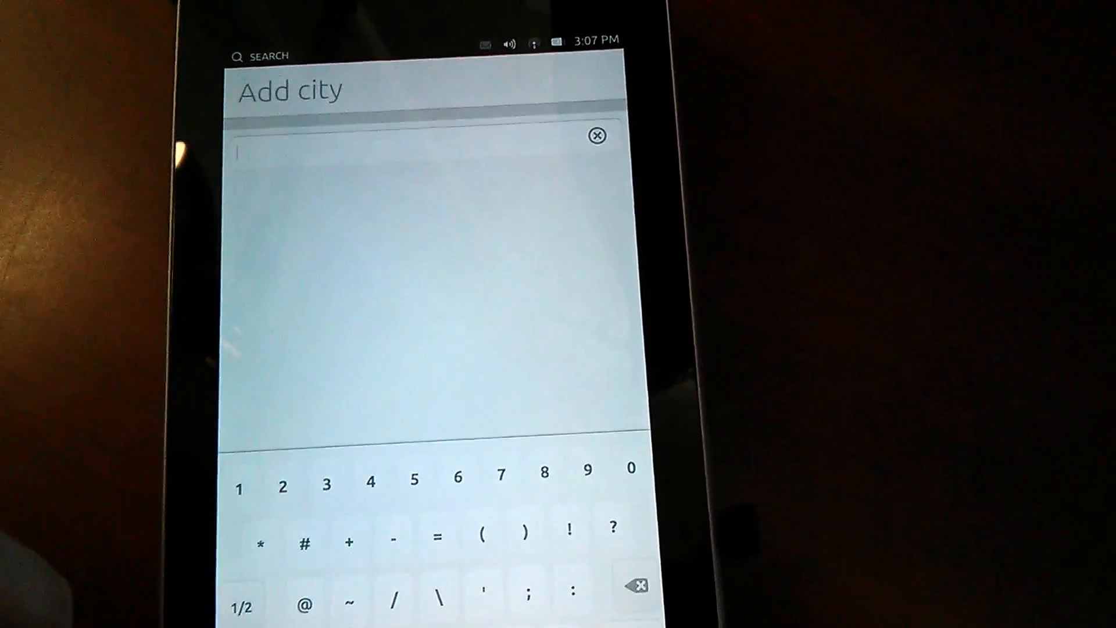
pyautogui.write('mo')
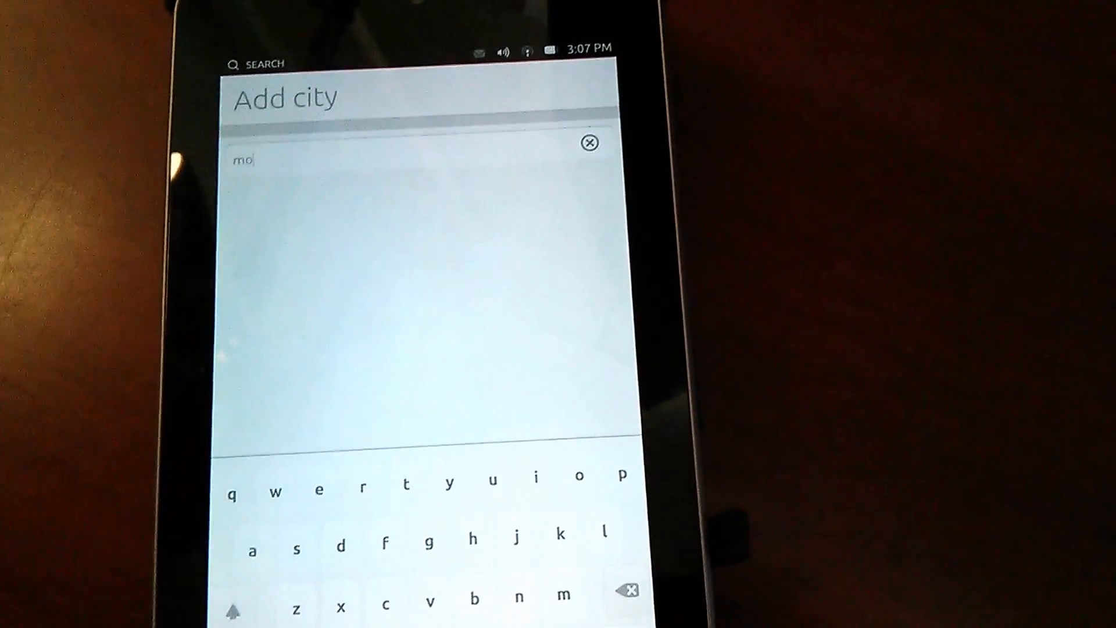
pyautogui.write('s')
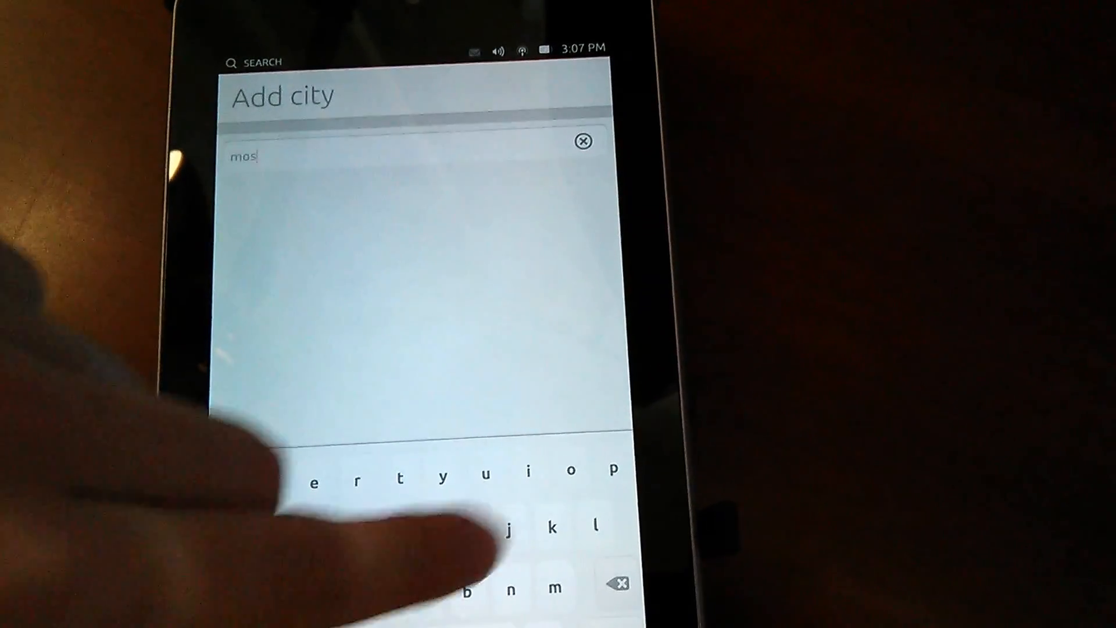
pyautogui.write('cow')
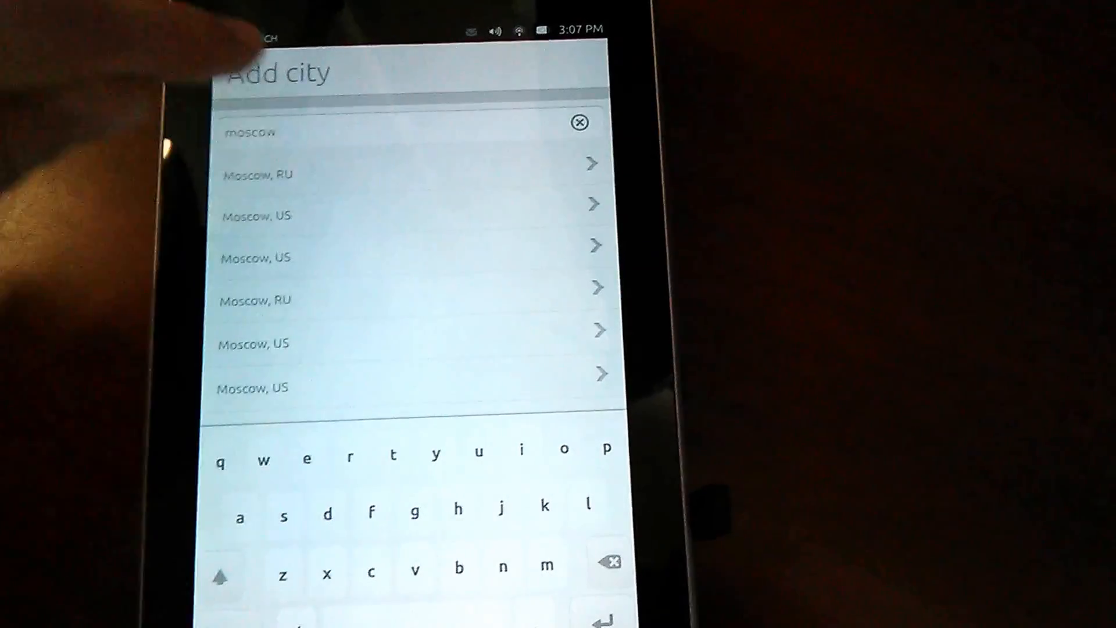
pyautogui.click(256, 173)
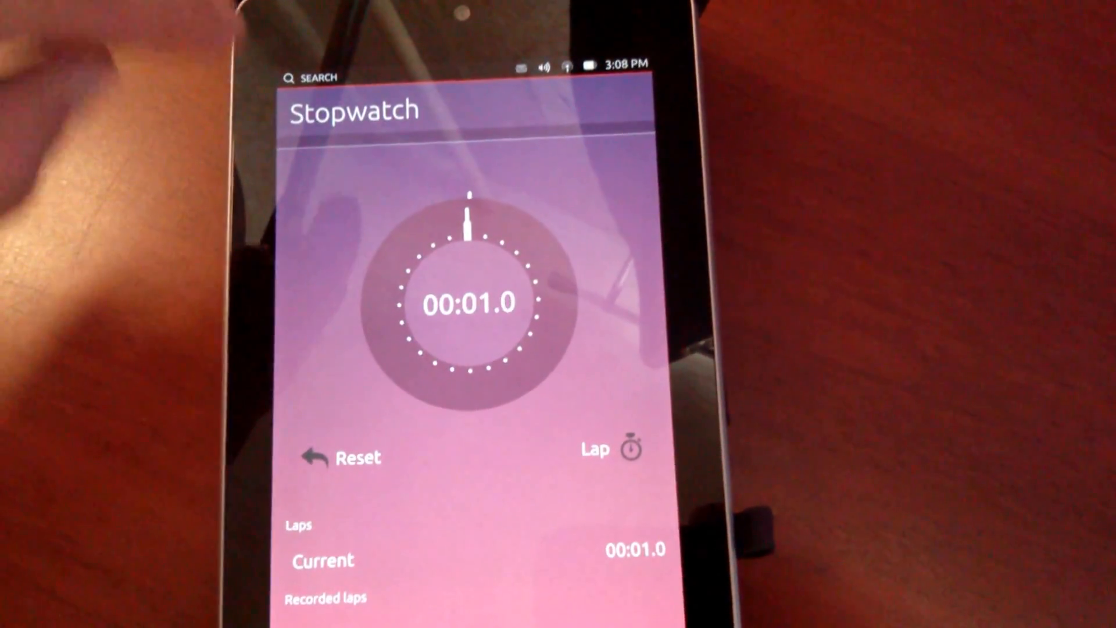
# Step: Leave the Clock app's Stopwatch after running it to 00:01.0
pyautogui.click(611, 441)
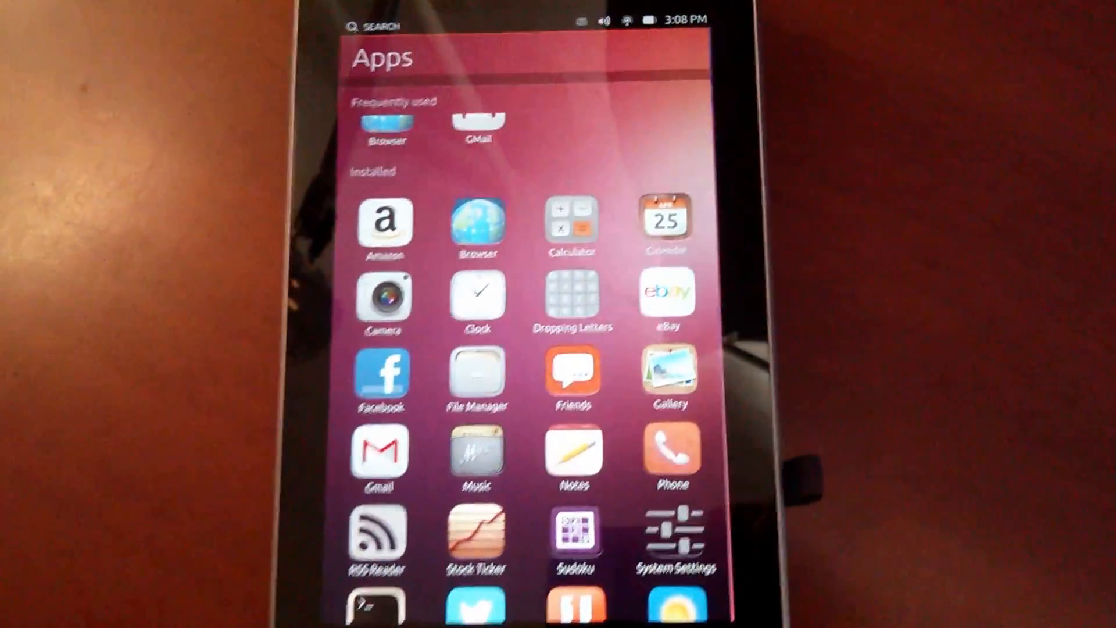
# Step: Scroll the apps grid down to Terminal, Twitter, Weather and downloadable apps
pyautogui.scroll(-3)
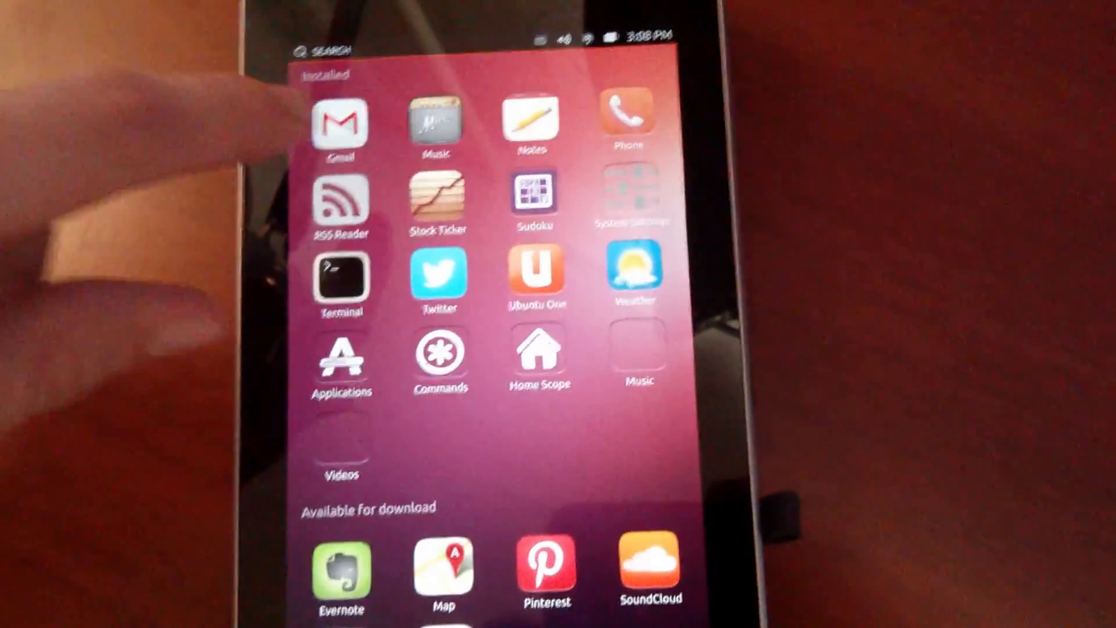